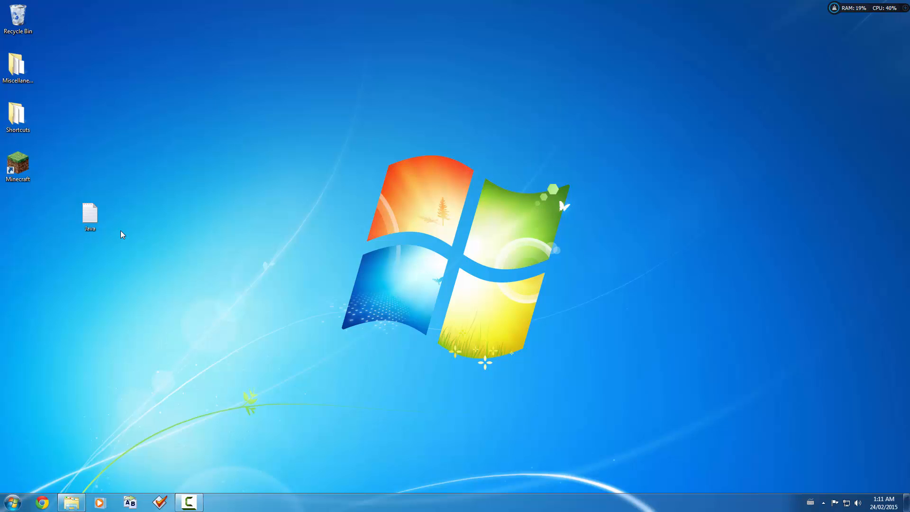
Open the Java notes file from the desktop in Notepad
left_click(89, 213)
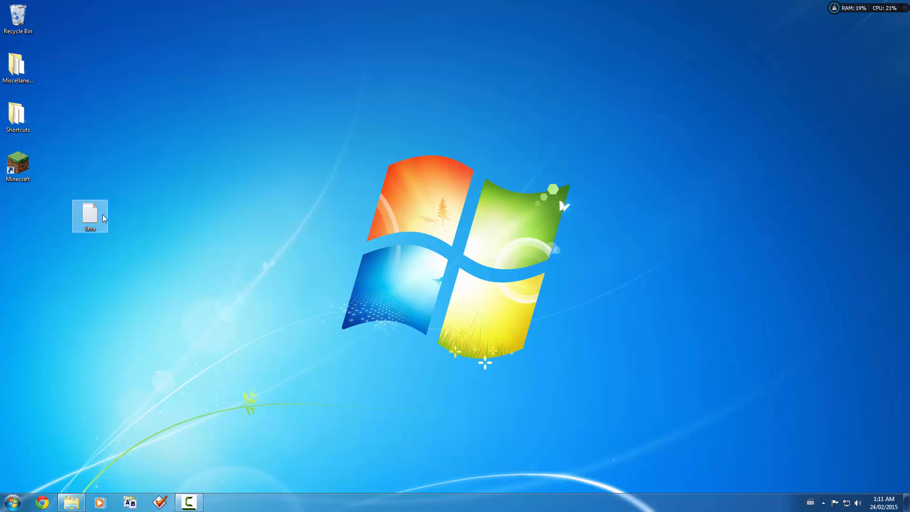
double_click(90, 216)
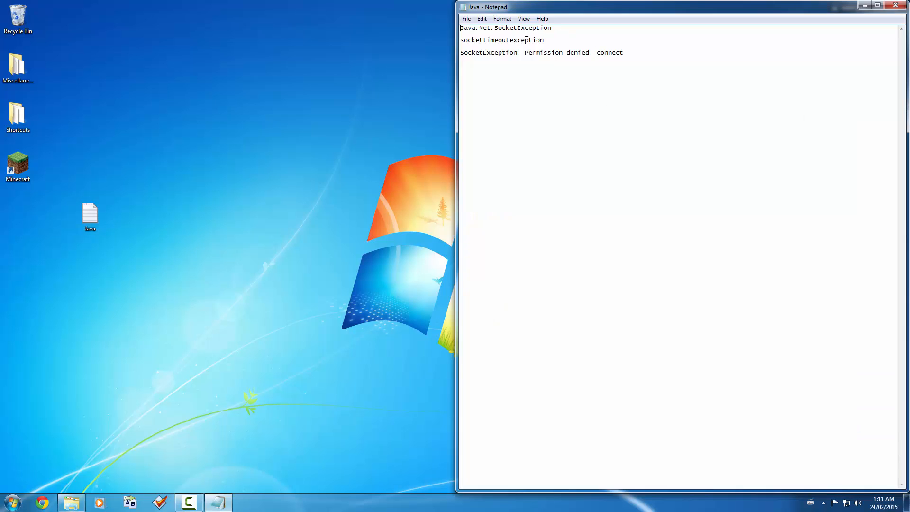
mouse_move(469, 52)
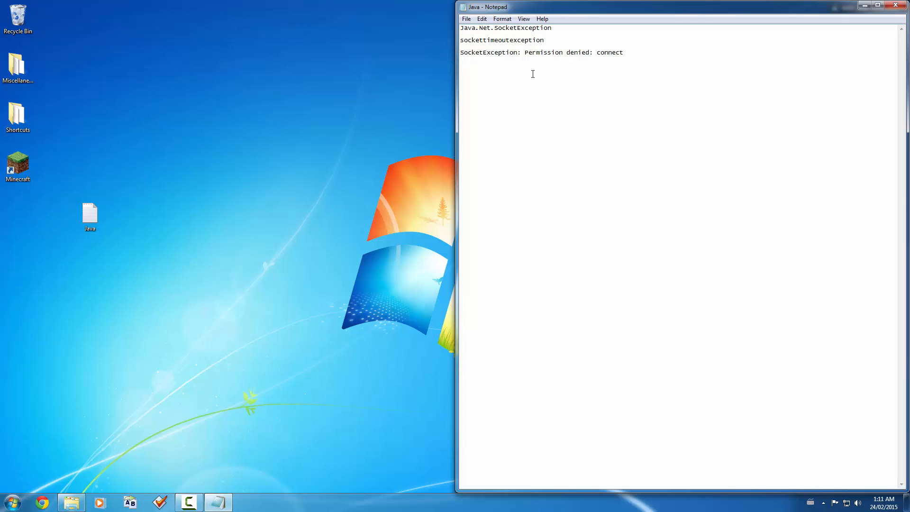
mouse_move(496, 125)
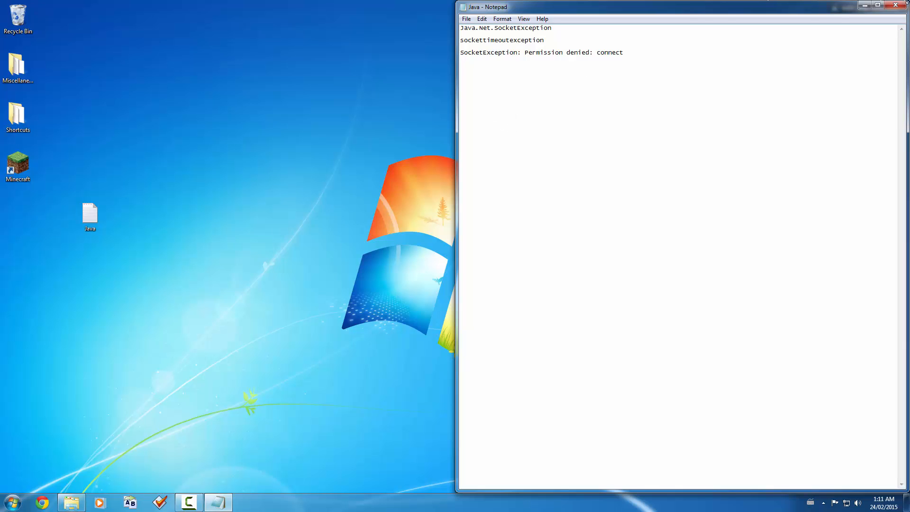
Minimize Notepad and start the Minecraft launcher, which fails with a permission-denied socket error
left_click(899, 7)
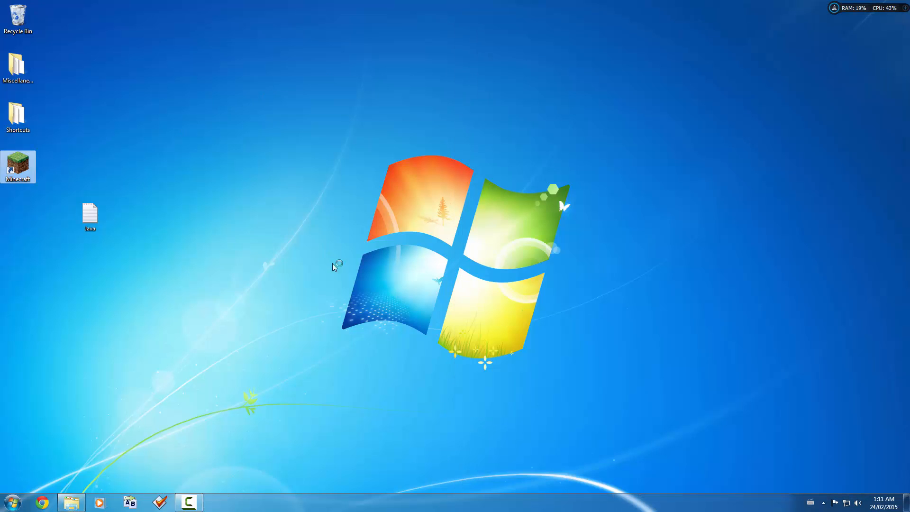
double_click(17, 167)
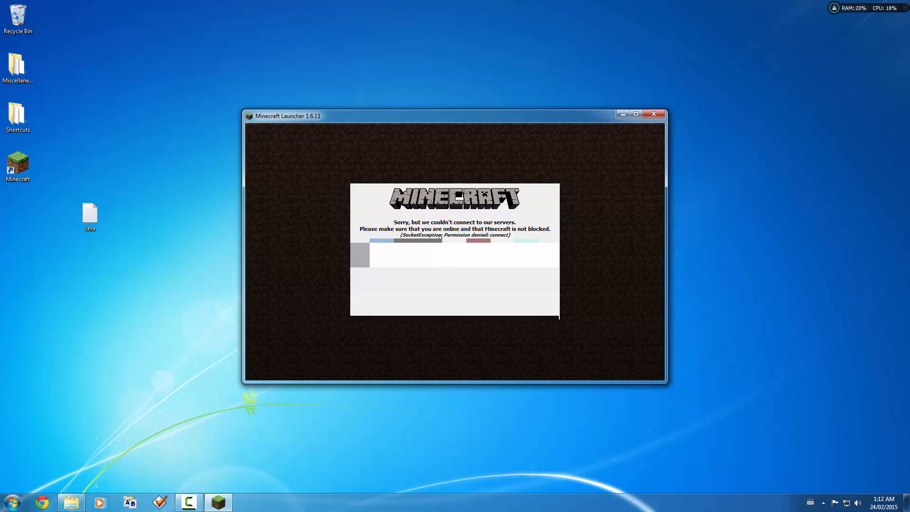
mouse_move(110, 282)
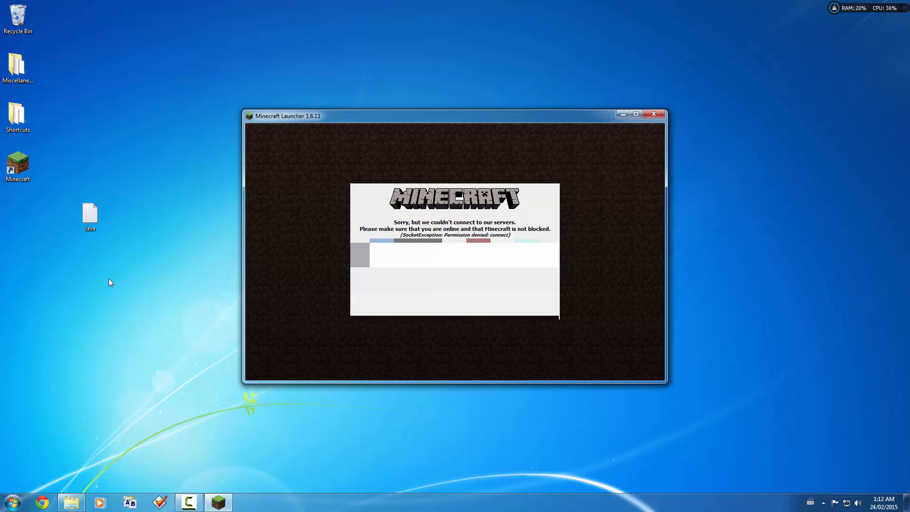
double_click(90, 214)
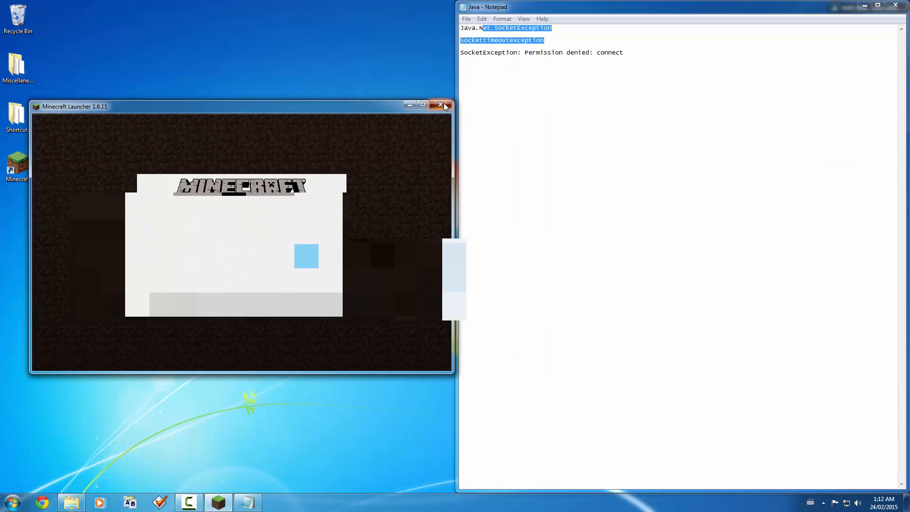
Close the launcher and bring up AVG's quick actions from the hidden tray icons
left_click(441, 106)
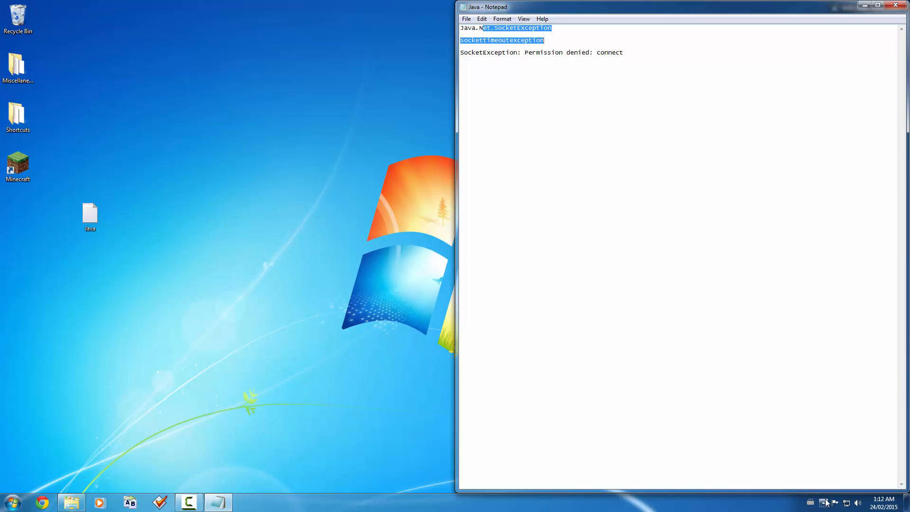
left_click(810, 502)
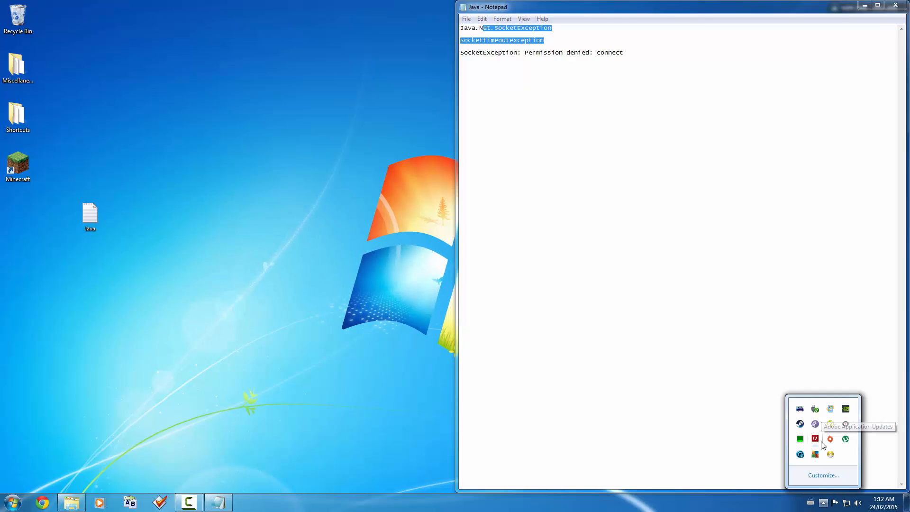
right_click(815, 438)
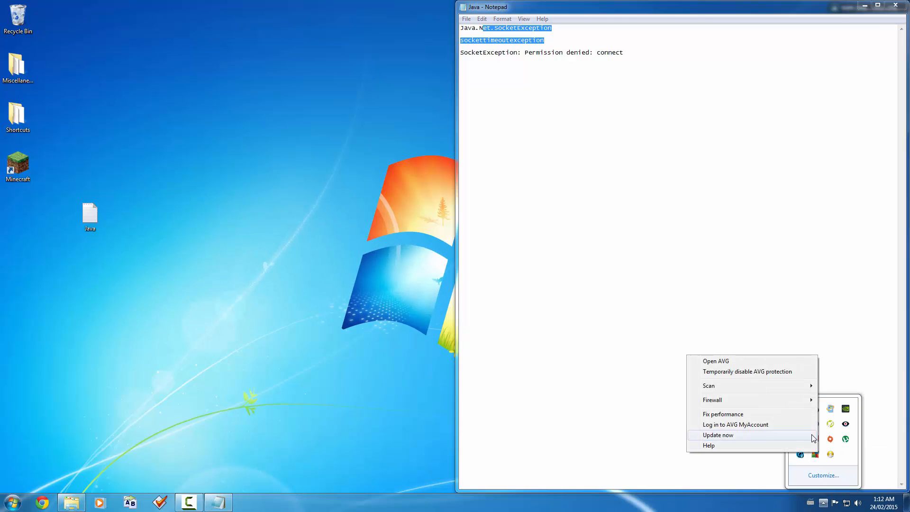
mouse_move(836, 502)
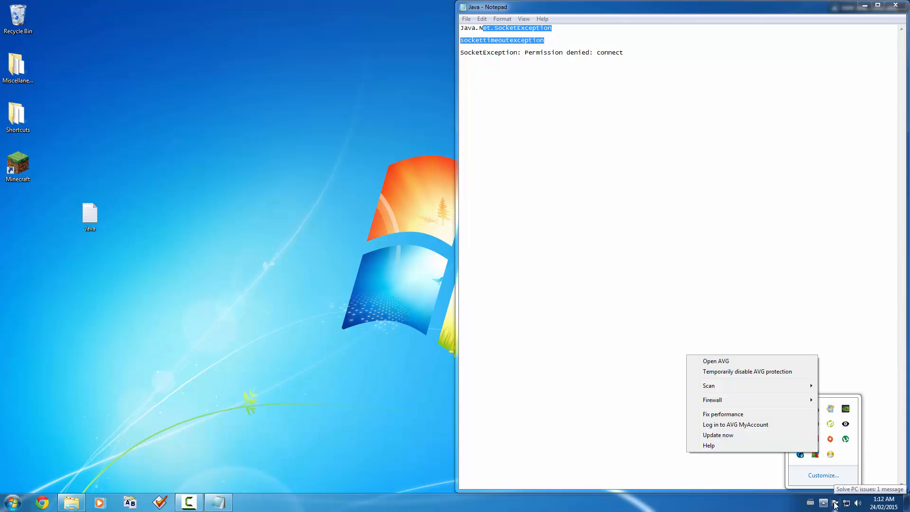
mouse_move(770, 379)
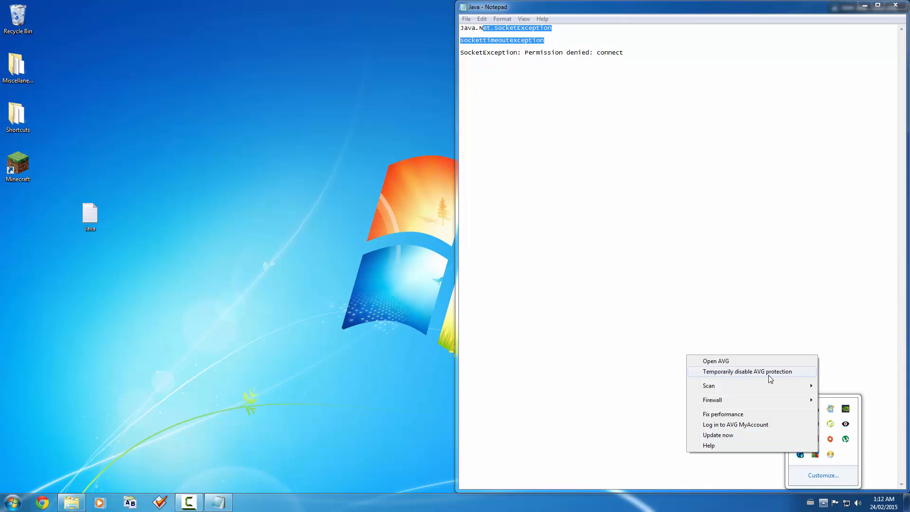
mouse_move(771, 381)
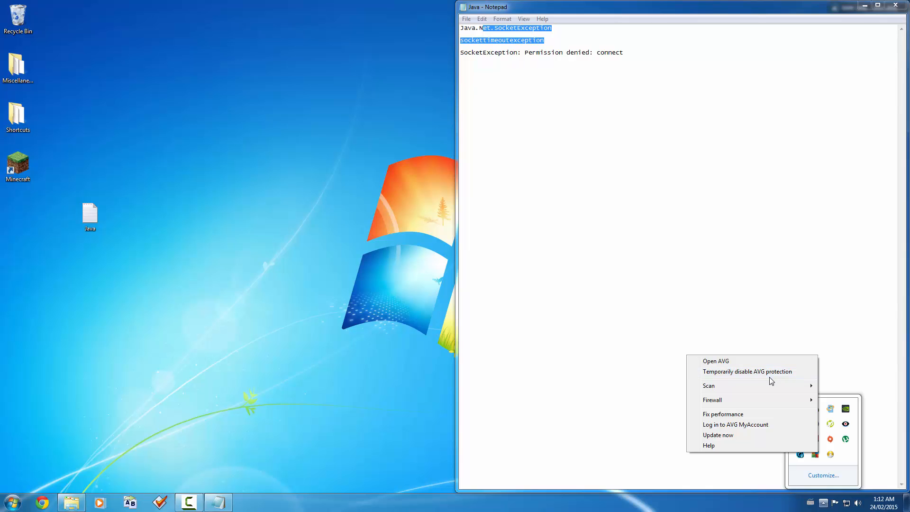
mouse_move(763, 375)
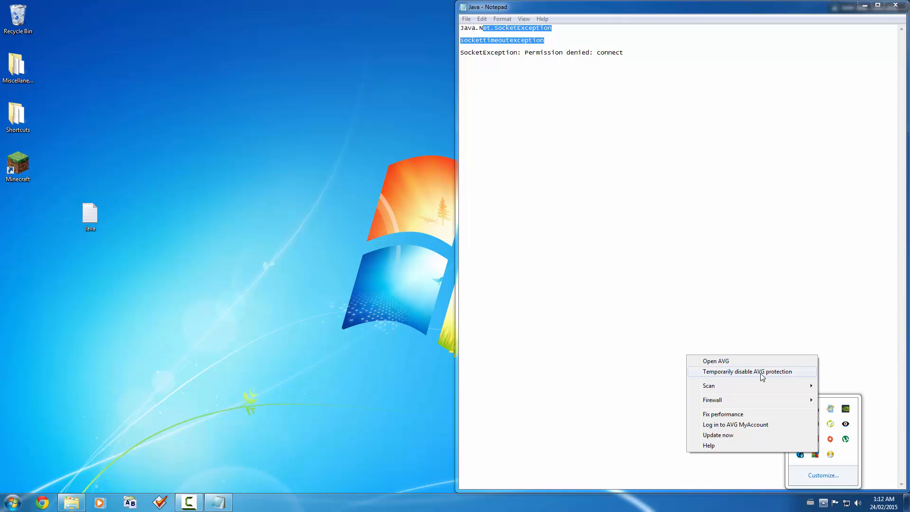
Start temporarily disabling AVG protection with the firewall included, then cancel it
left_click(748, 371)
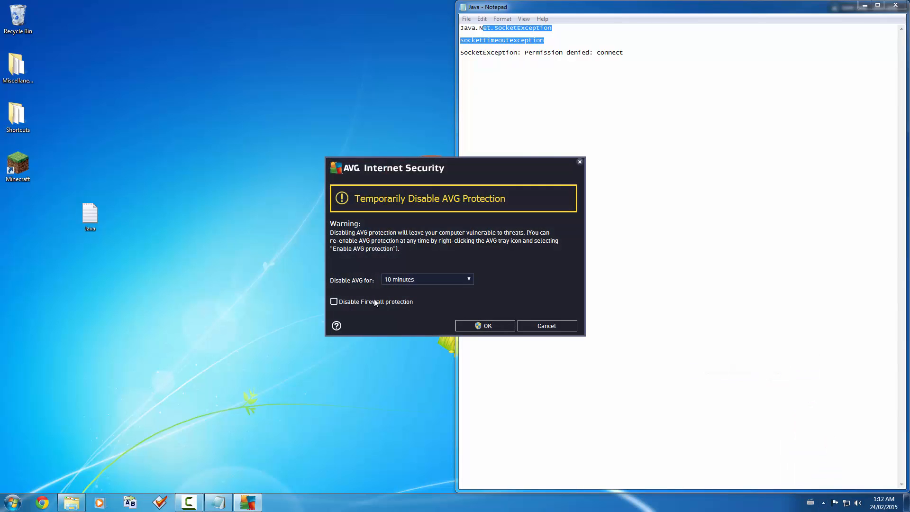
left_click(334, 302)
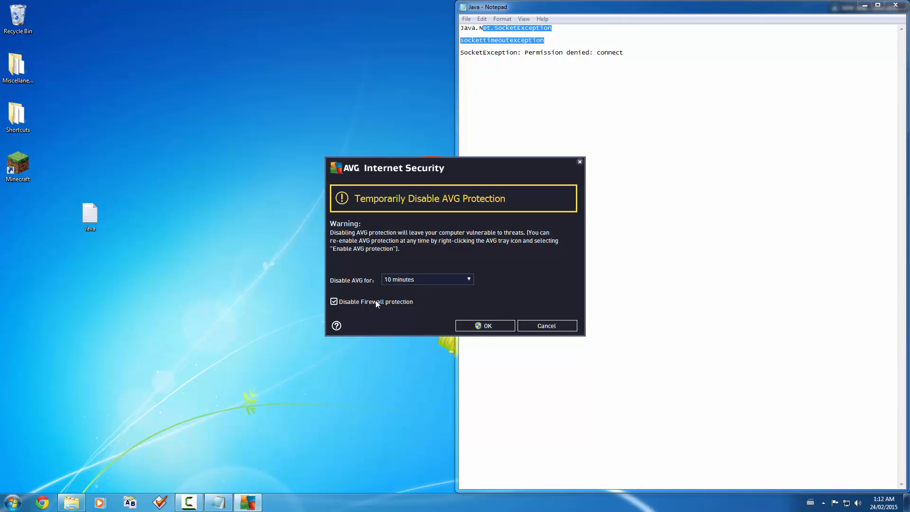
left_click(485, 325)
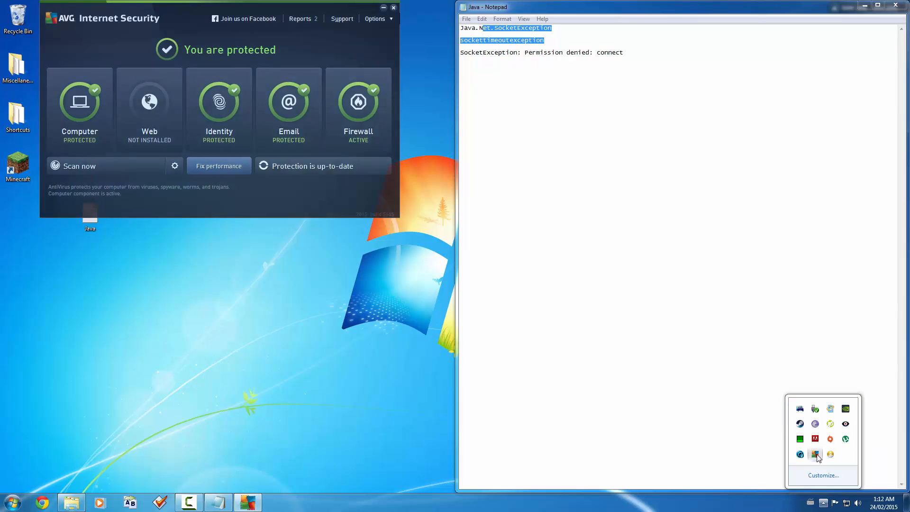
Open the Firewall settings from AVG's options, showing the General mode page
left_click(375, 19)
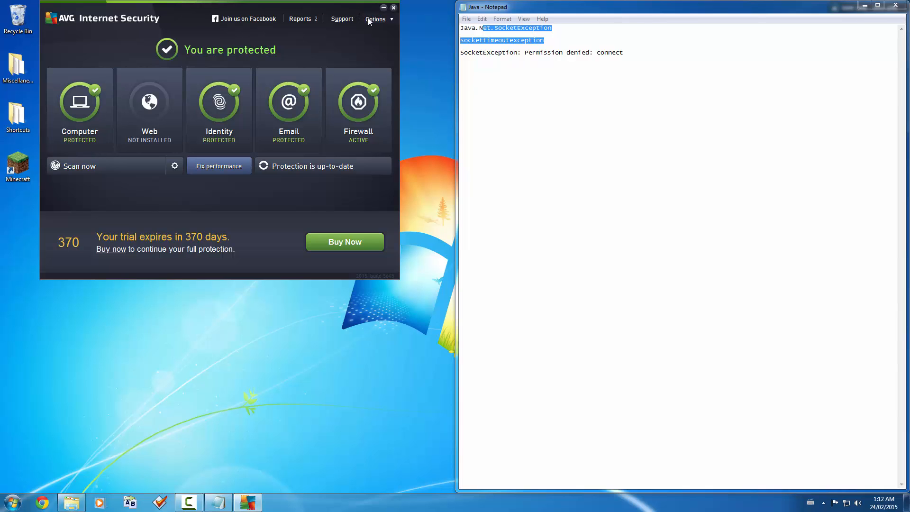
left_click(377, 19)
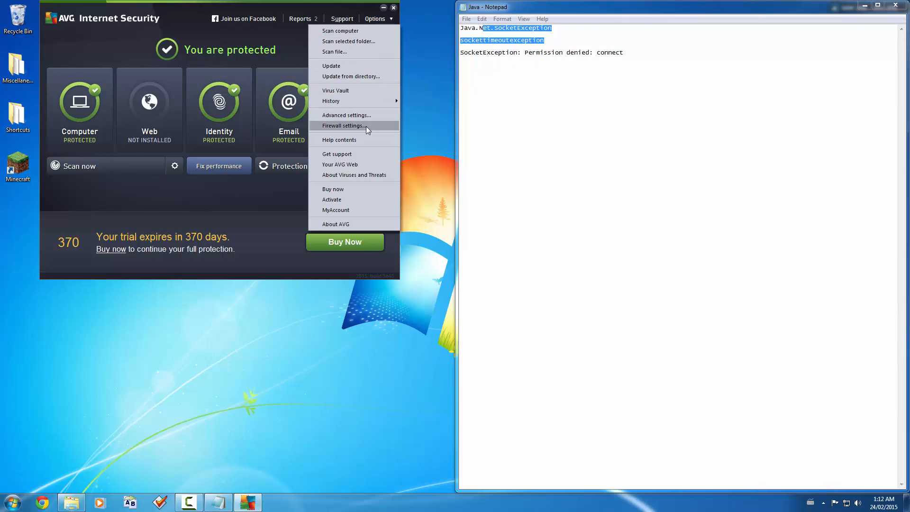
left_click(343, 126)
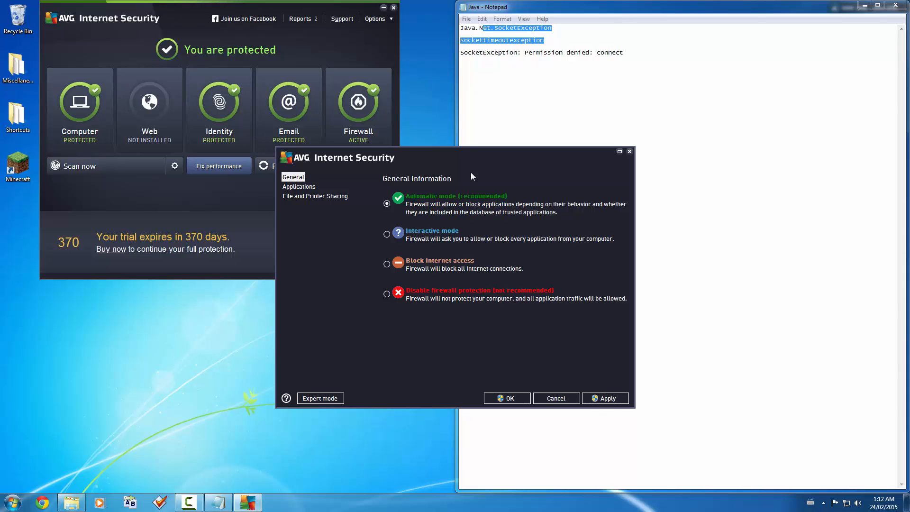
Show the firewall's Applications rule list including the blocked Java(TM) Platform SE binary
left_click(299, 187)
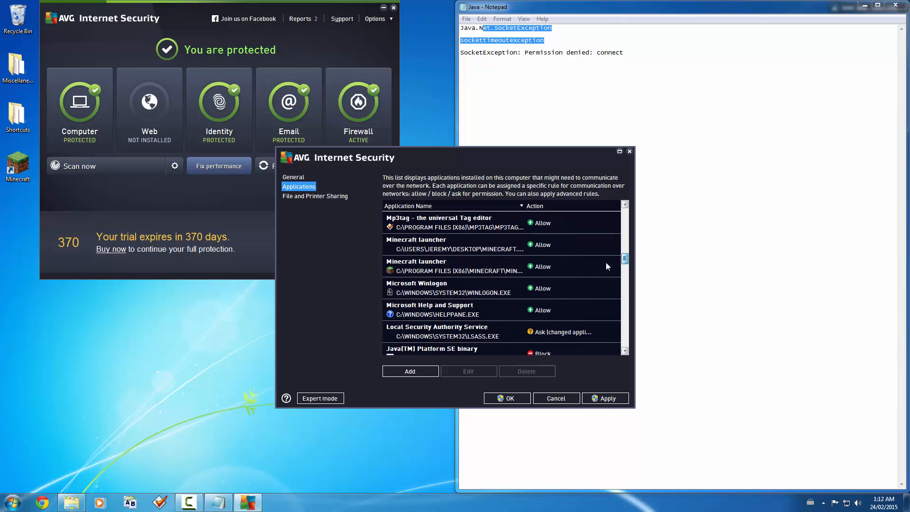
mouse_move(601, 265)
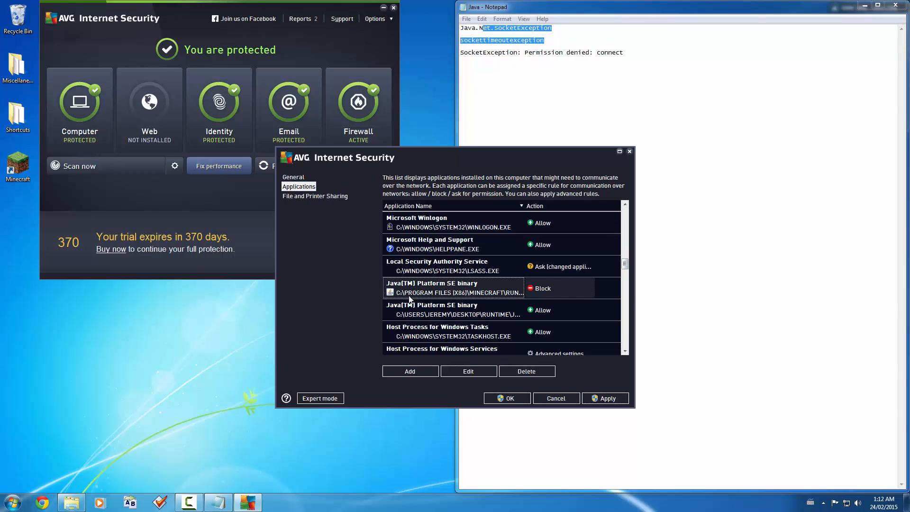
mouse_move(422, 306)
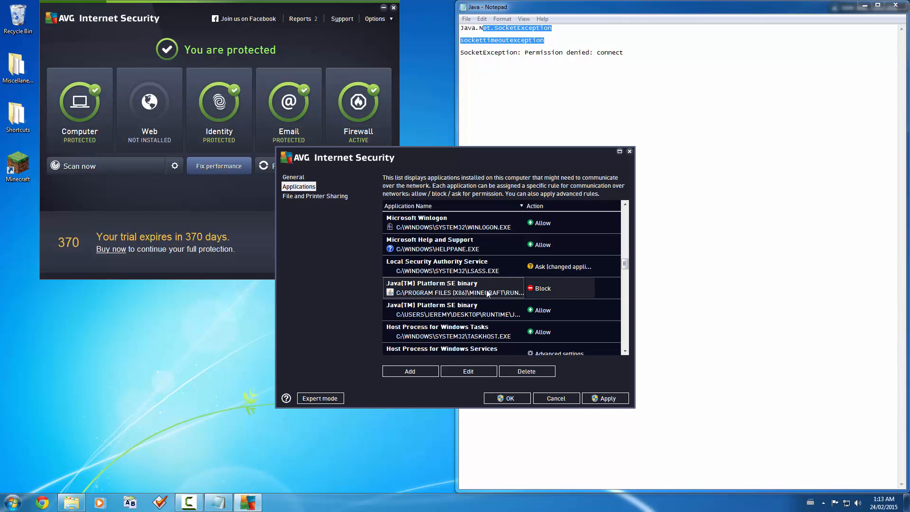
mouse_move(538, 287)
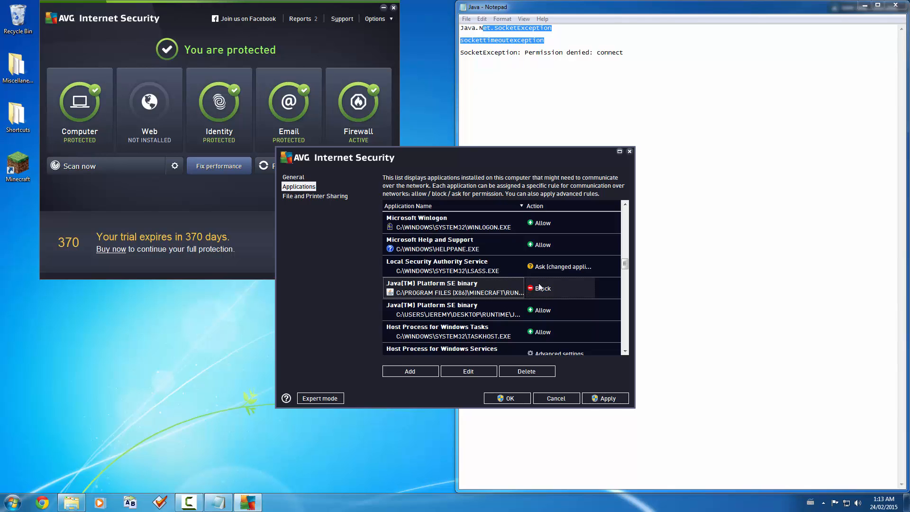
Set the Java(TM) Platform SE binary's application action to Allow and confirm the rule
left_click(467, 370)
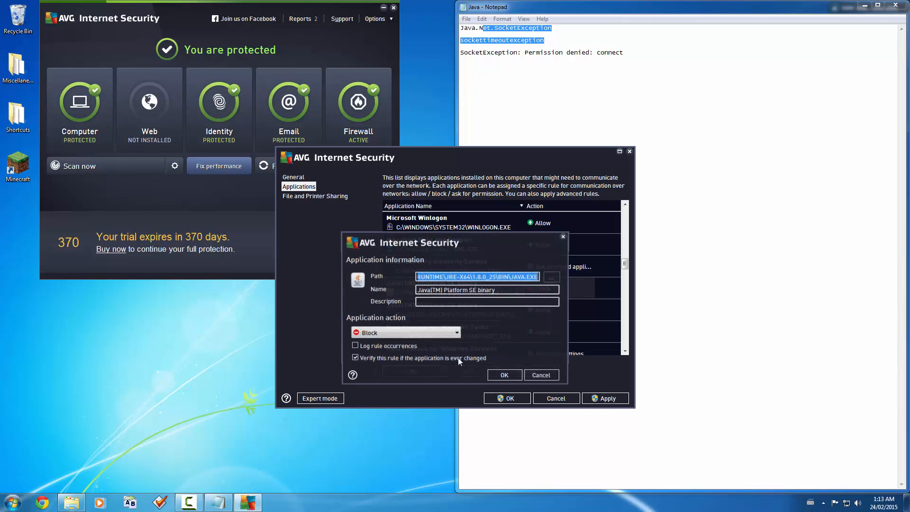
left_click(404, 332)
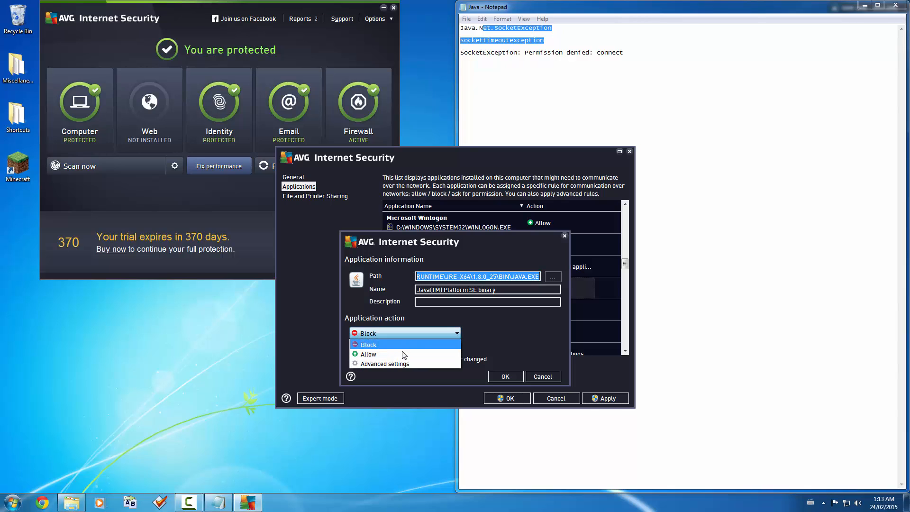
left_click(369, 354)
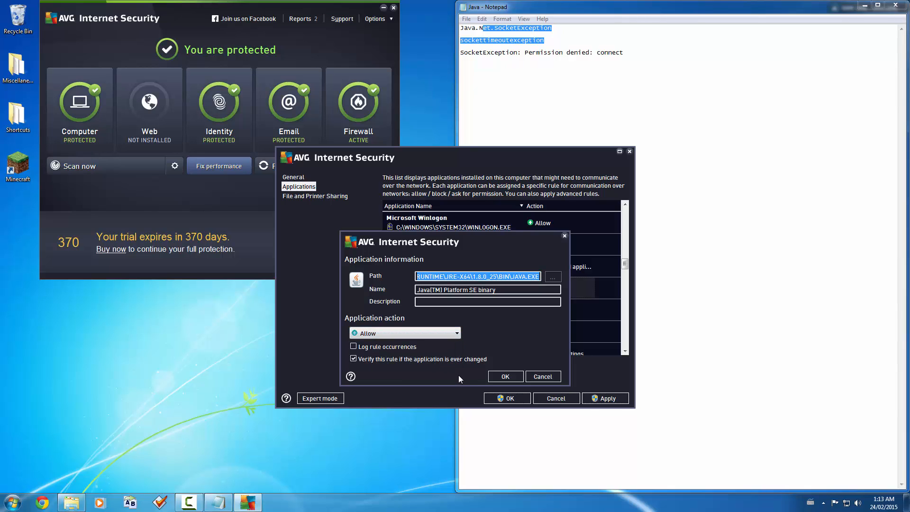
mouse_move(413, 374)
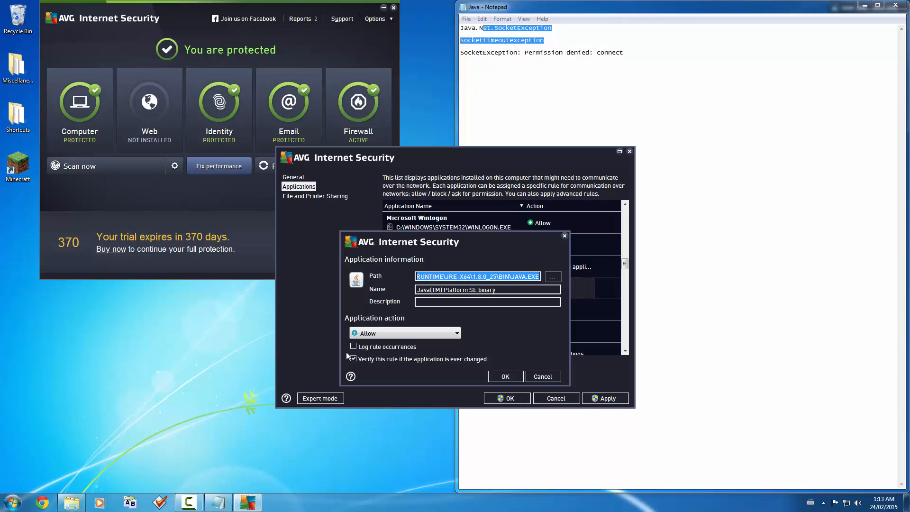
left_click(352, 358)
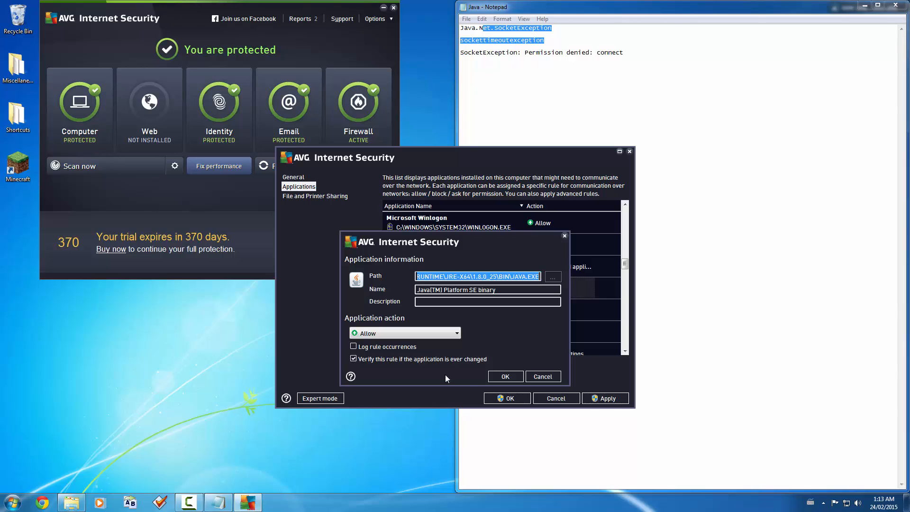
mouse_move(421, 368)
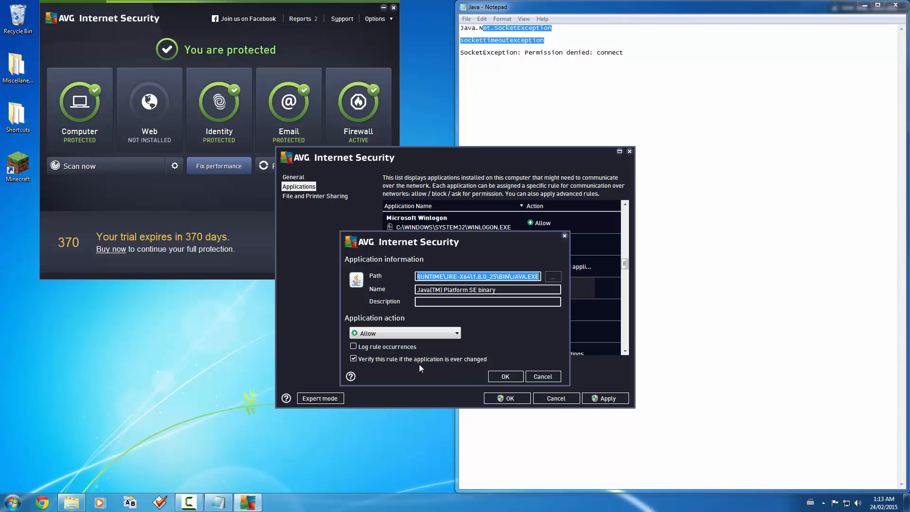
left_click(505, 377)
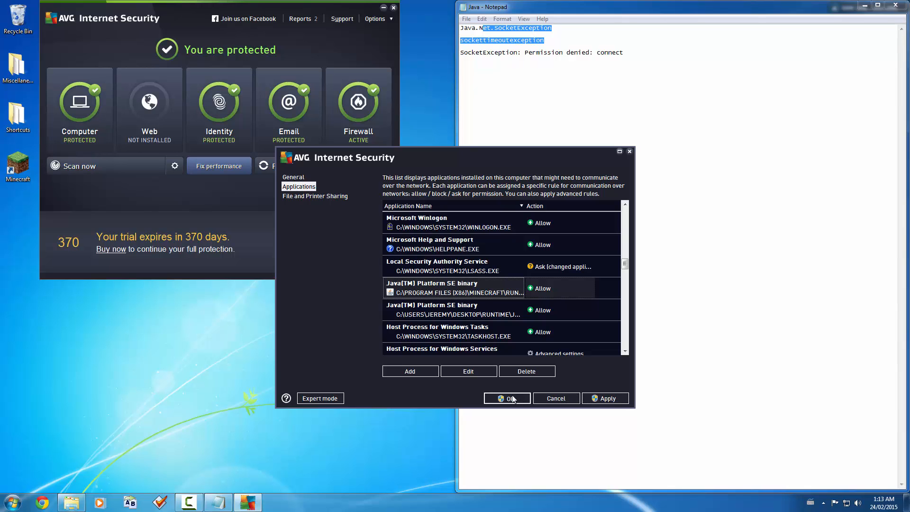
Save the firewall settings and close the AVG window
left_click(507, 398)
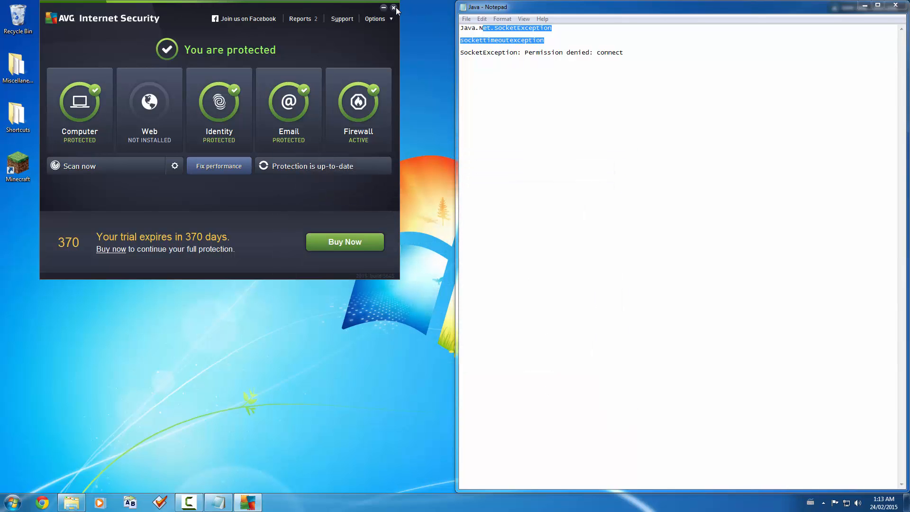
left_click(394, 8)
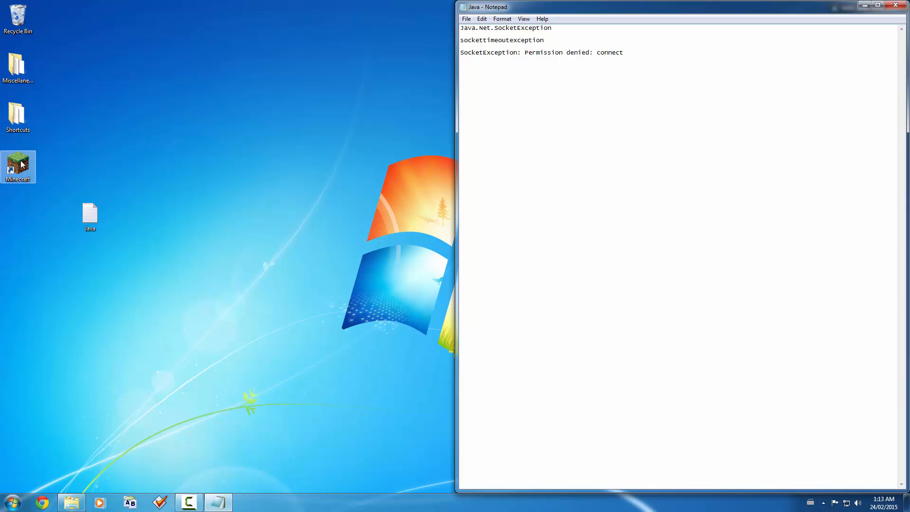
Start the Minecraft launcher again and log in so the news page loads
double_click(18, 164)
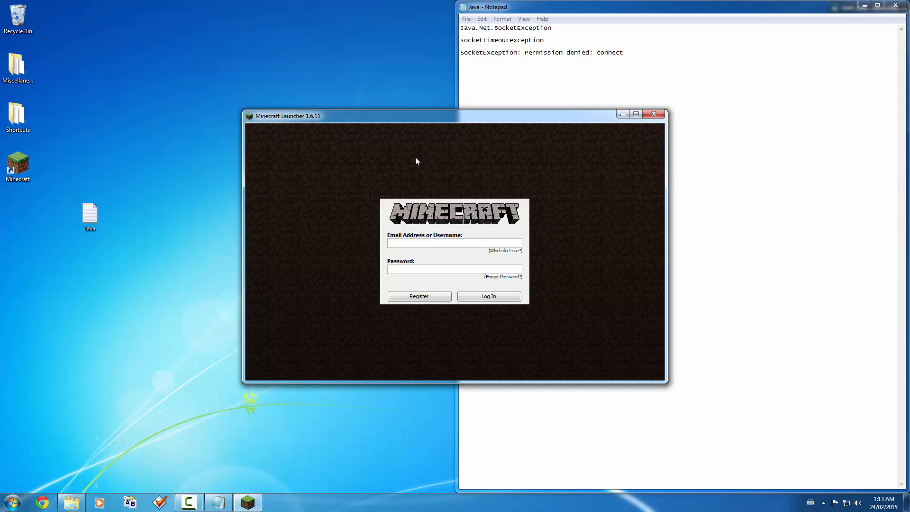
left_click(487, 295)
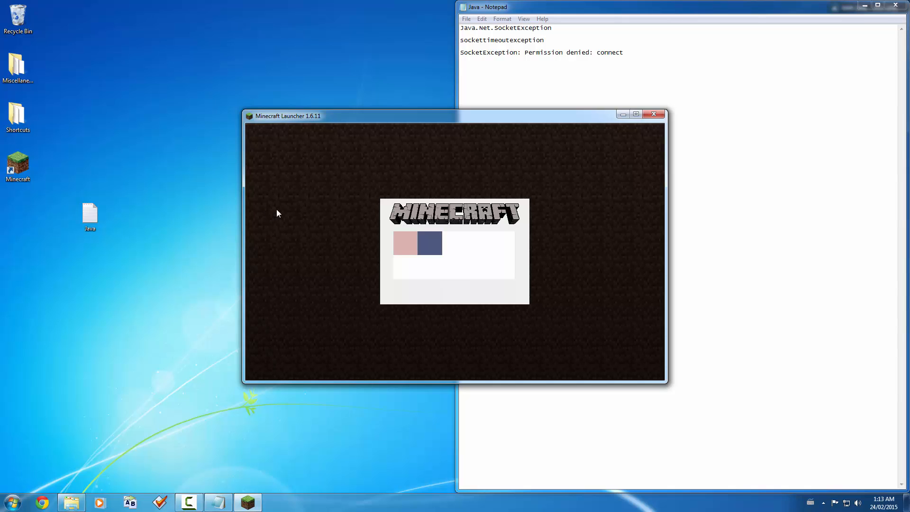
mouse_move(386, 215)
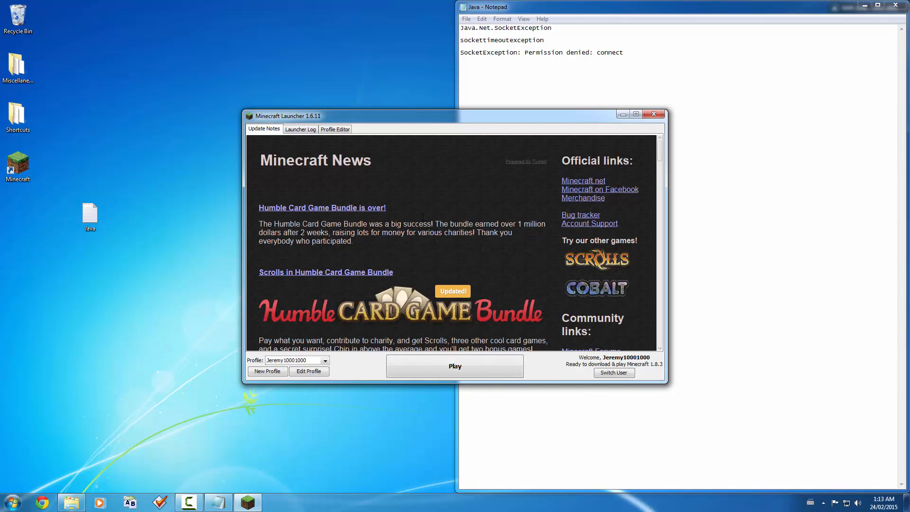
mouse_move(581, 175)
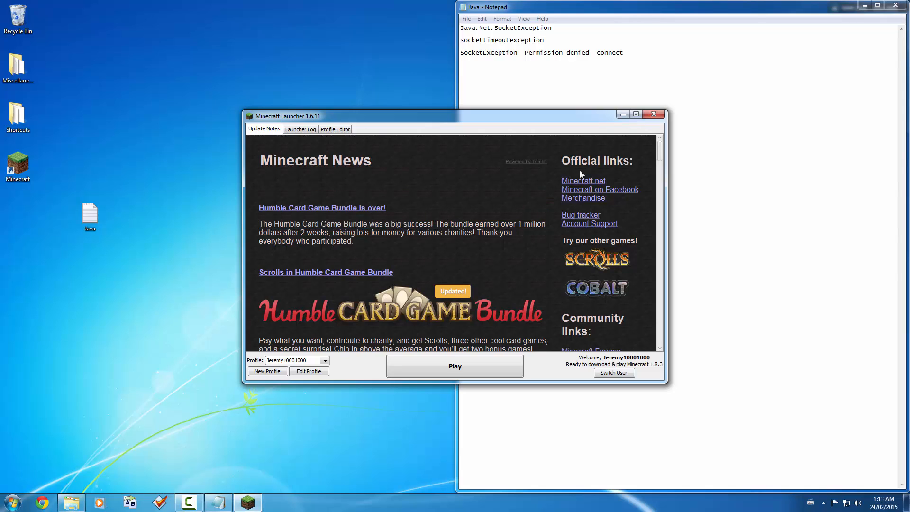
mouse_move(654, 113)
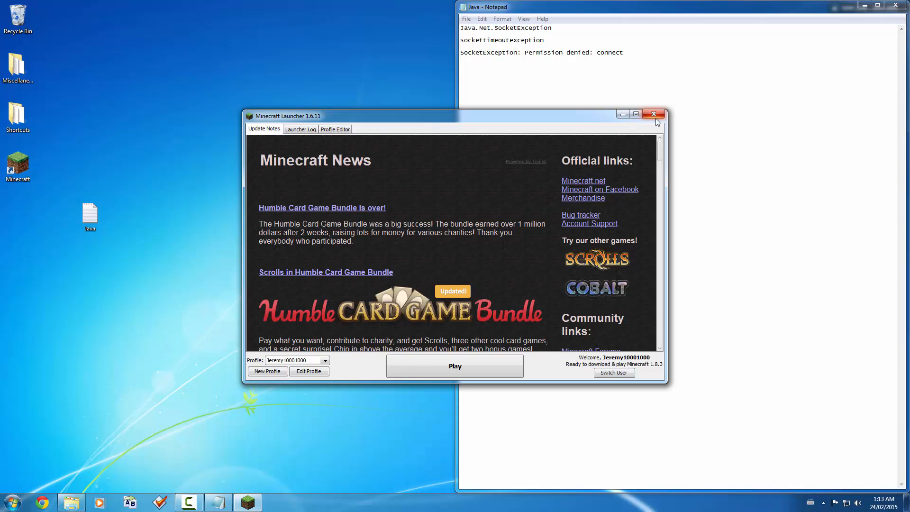
mouse_move(653, 114)
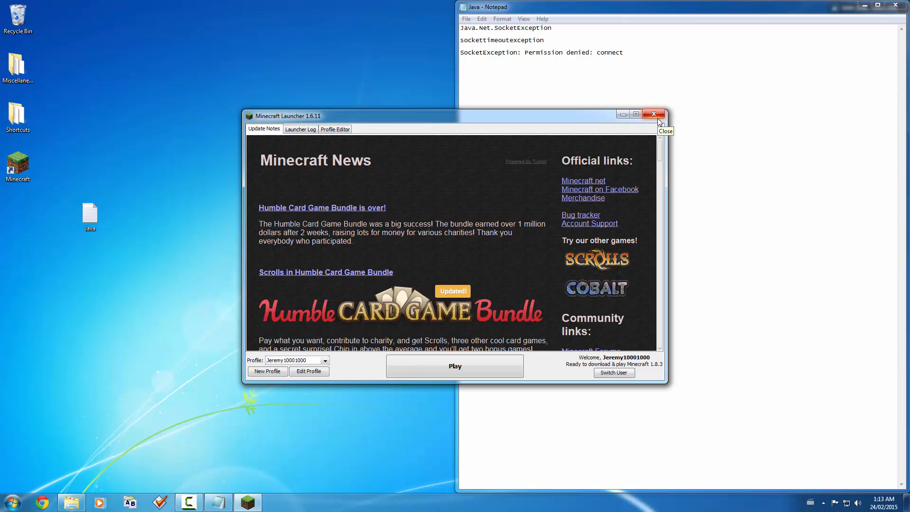